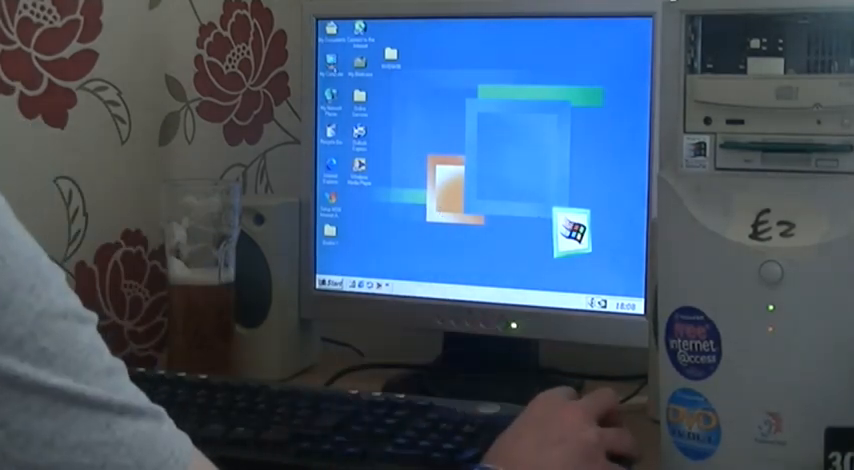
# Step: Open System Properties to see the Windows Me version, AMD K6 processor and 128 MB RAM
pyautogui.doubleClick(334, 47)
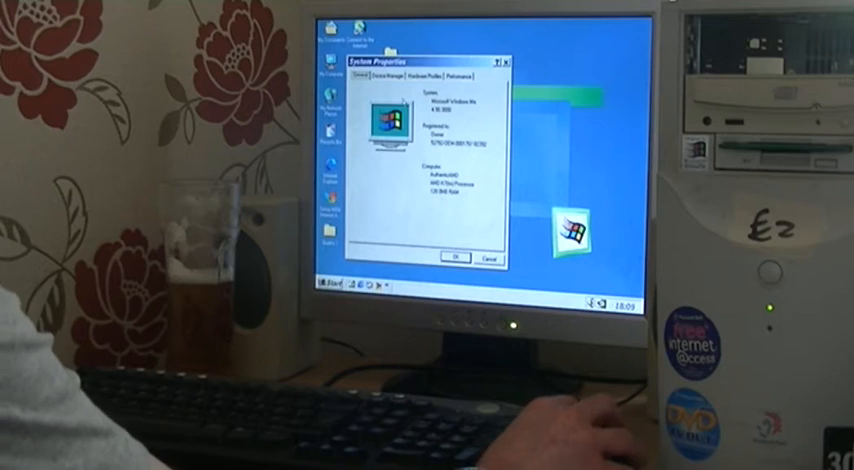
# Step: Review Device Manager's hardware list, including the NVIDIA GeForce2 adapter, then close System Properties
pyautogui.click(387, 77)
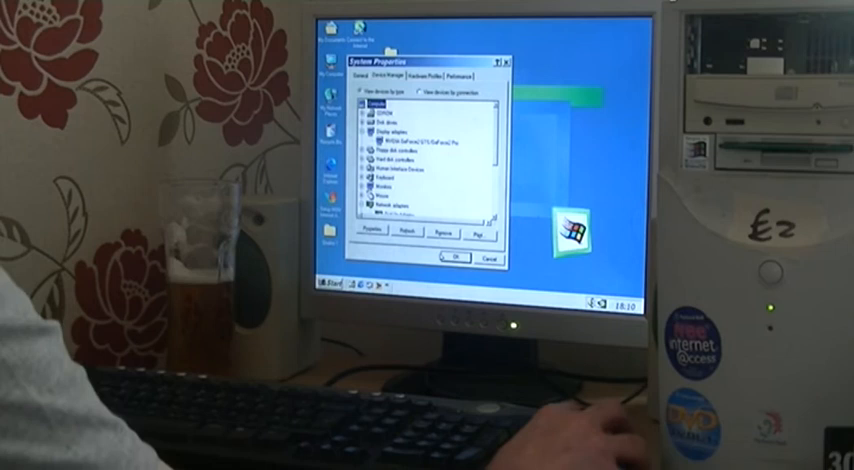
pyautogui.click(490, 259)
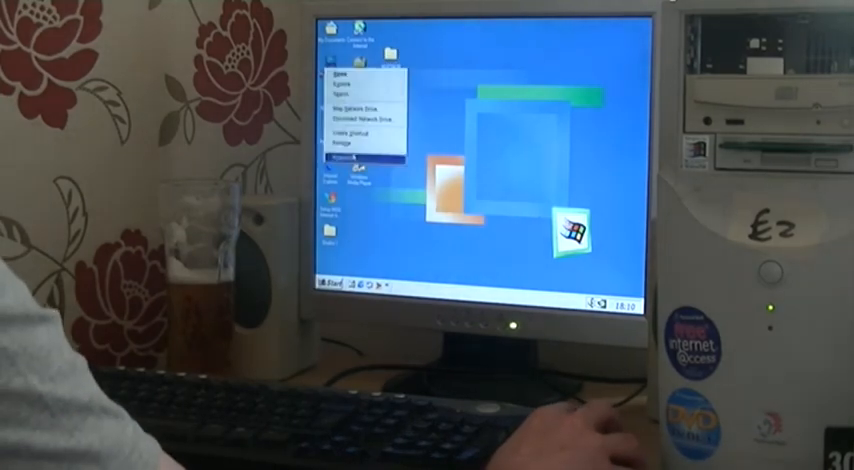
# Step: View the drives and disk capacity in My Computer, then open the Quake 1 folder
pyautogui.click(348, 157)
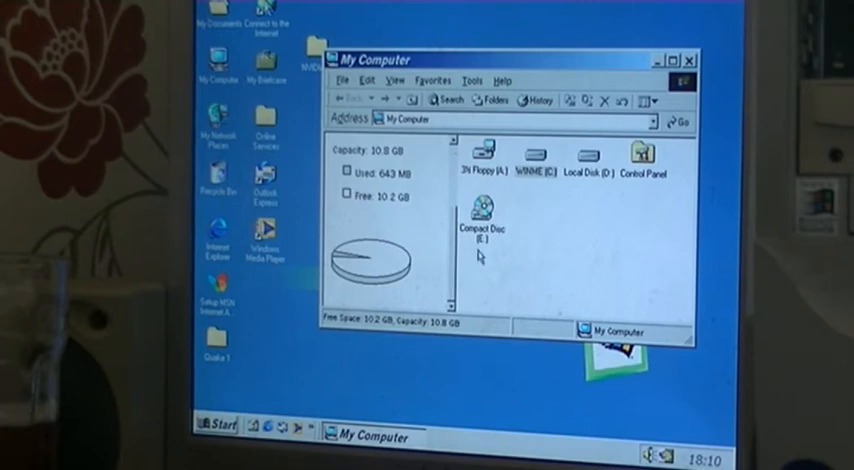
pyautogui.click(687, 59)
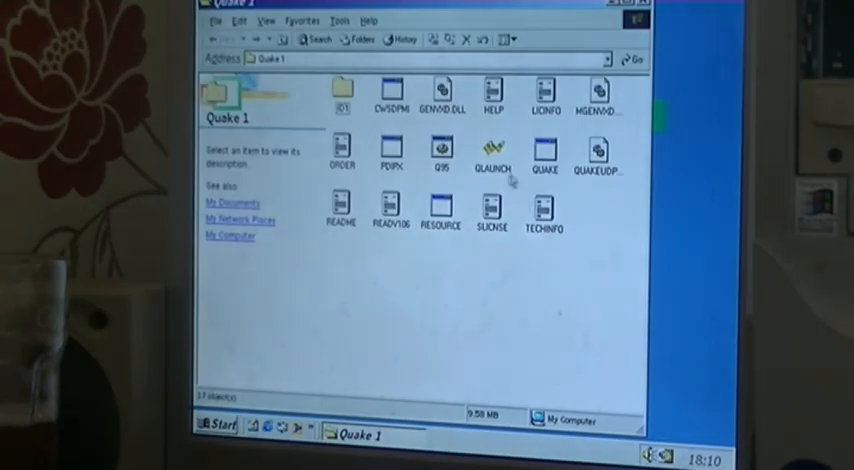
pyautogui.doubleClick(489, 157)
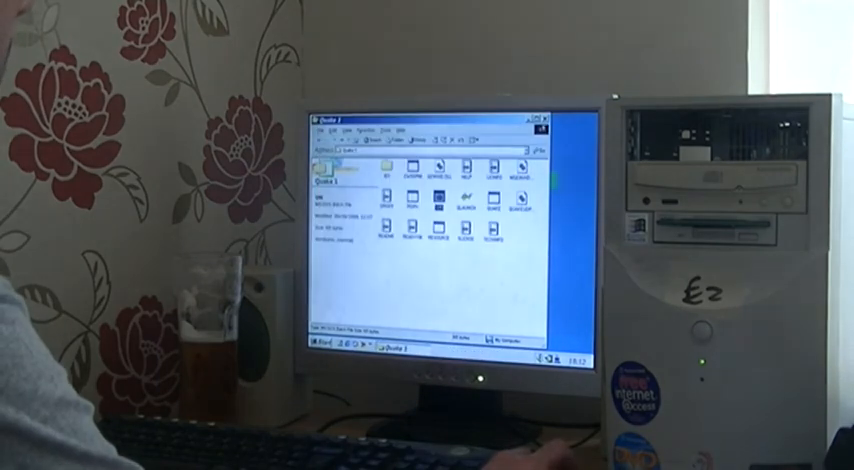
pyautogui.click(543, 119)
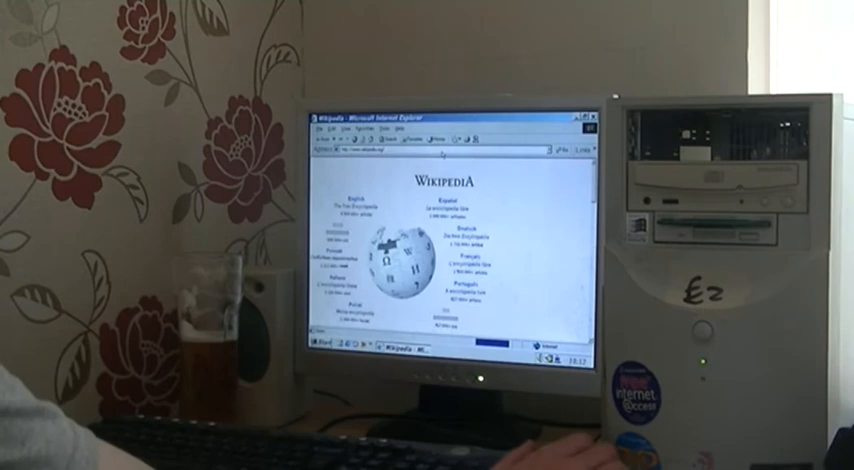
# Step: Scroll down the Wikipedia portal page listing language editions
pyautogui.scroll(-3)
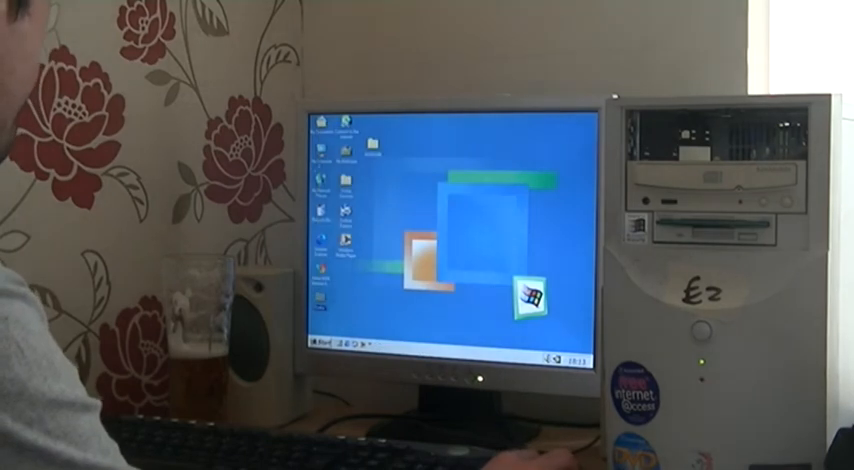
pyautogui.doubleClick(322, 130)
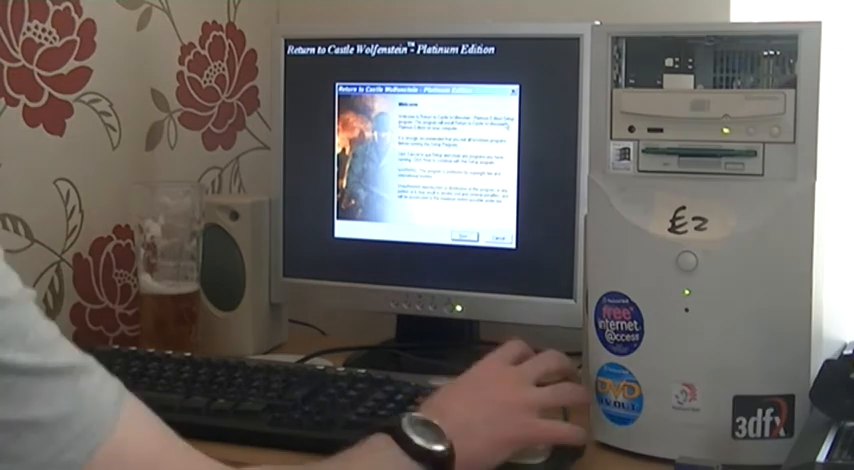
# Step: Advance past the Setup welcome screen and keep the default destination folder
pyautogui.click(467, 238)
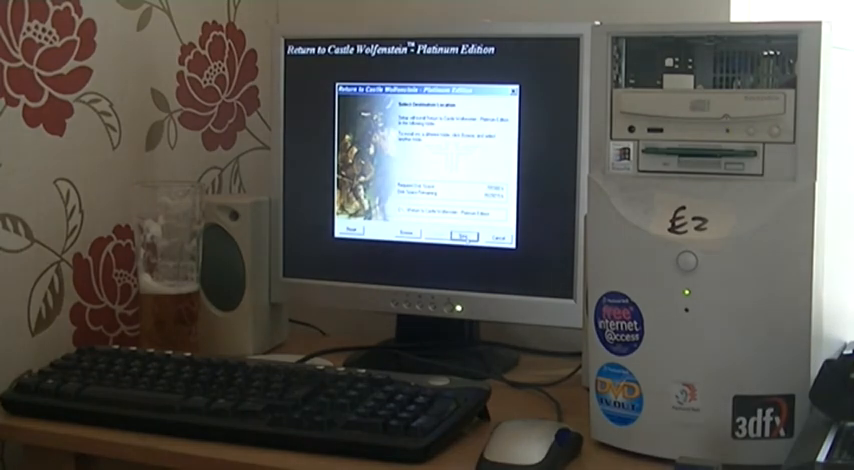
pyautogui.click(465, 233)
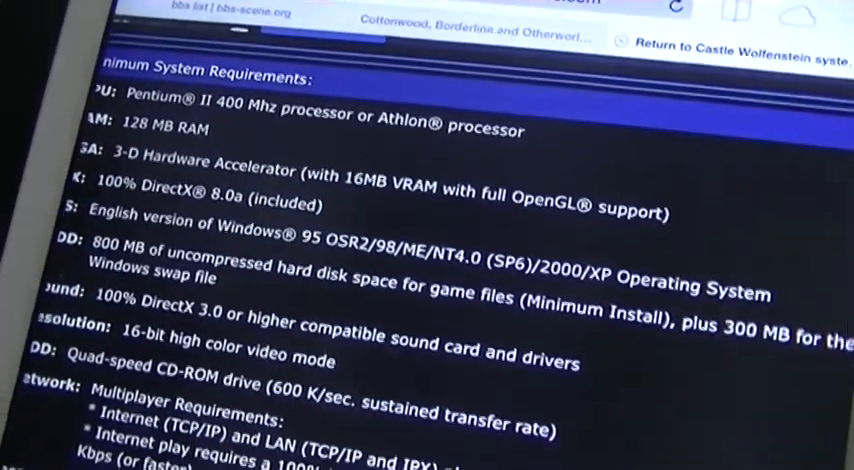
# Step: Scroll the tablet's requirements page down to the multiplayer requirements and recommended peripherals
pyautogui.scroll(-3)
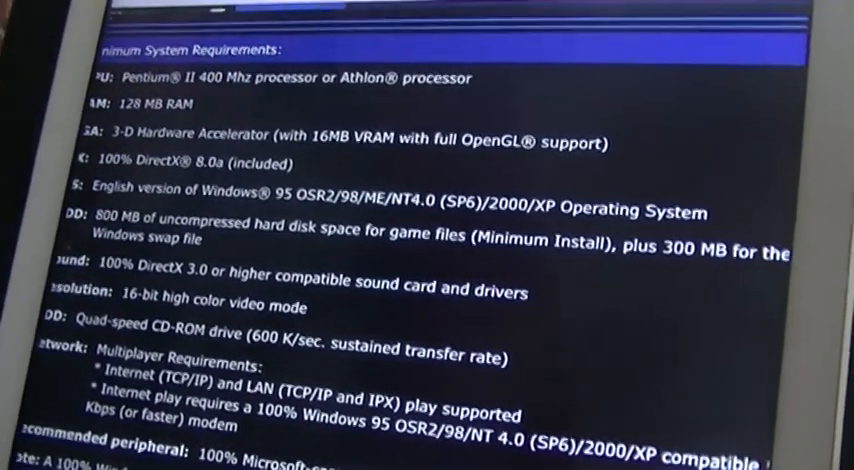
pyautogui.scroll(-3)
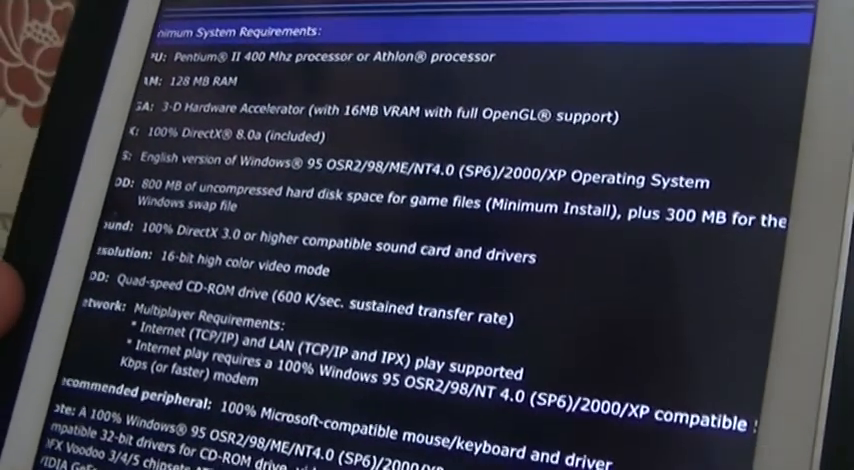